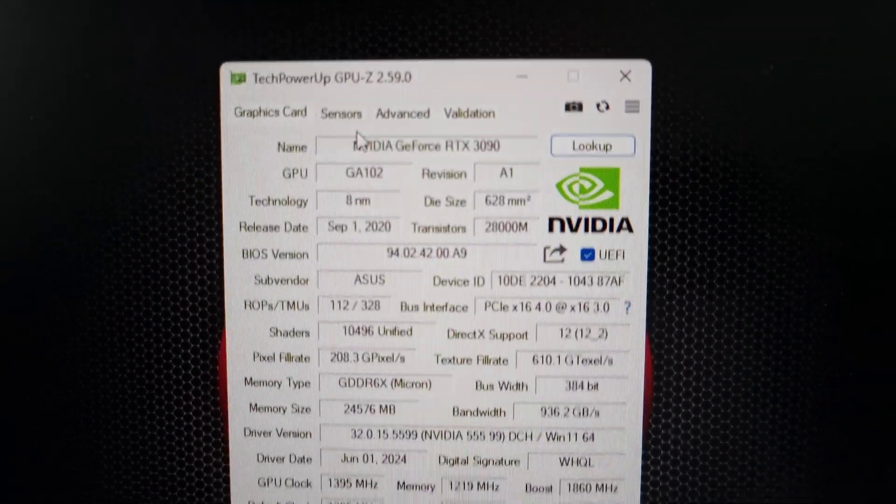
Hide GPU-Z, launch FurMark from the desktop, and start its GPU stress test
left_click(341, 113)
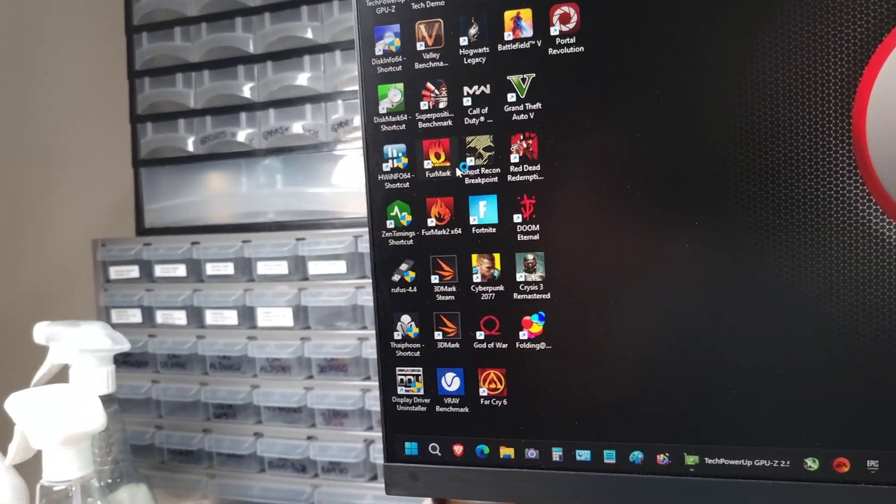
double_click(435, 159)
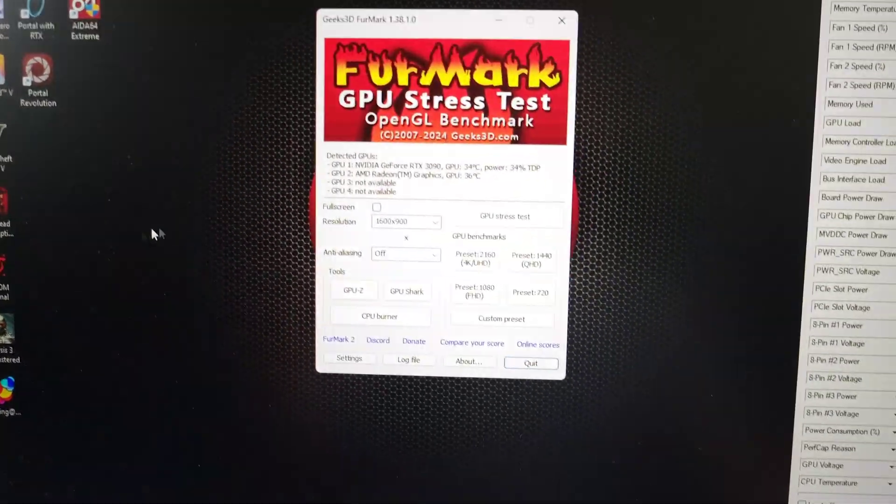
left_click(506, 216)
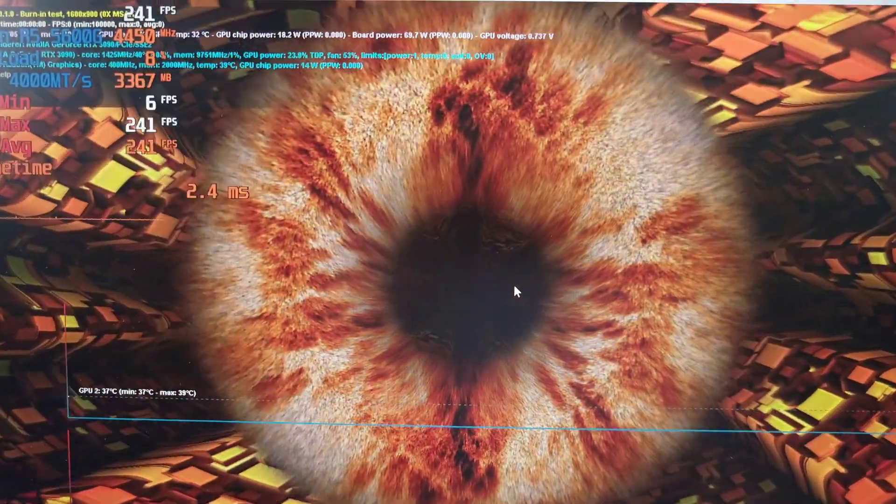